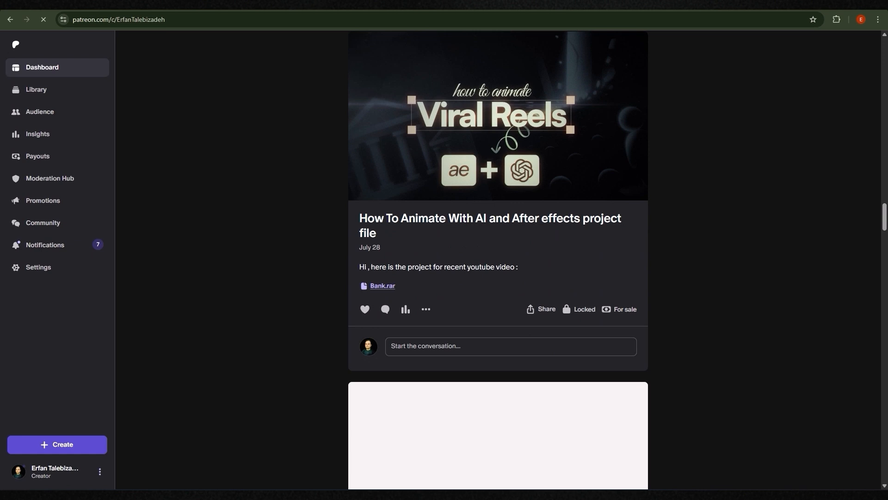
- Scroll down through the Patreon project-file posts before moving to After Effects
scroll(down, 3)
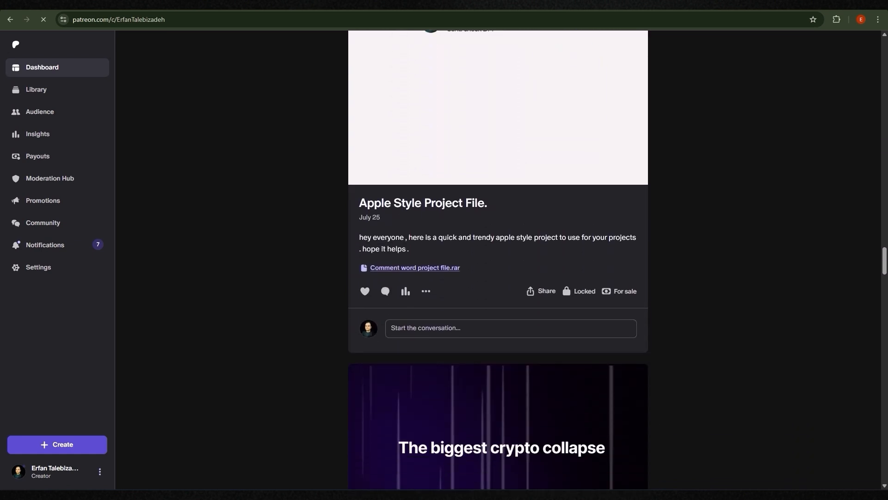
scroll(down, 3)
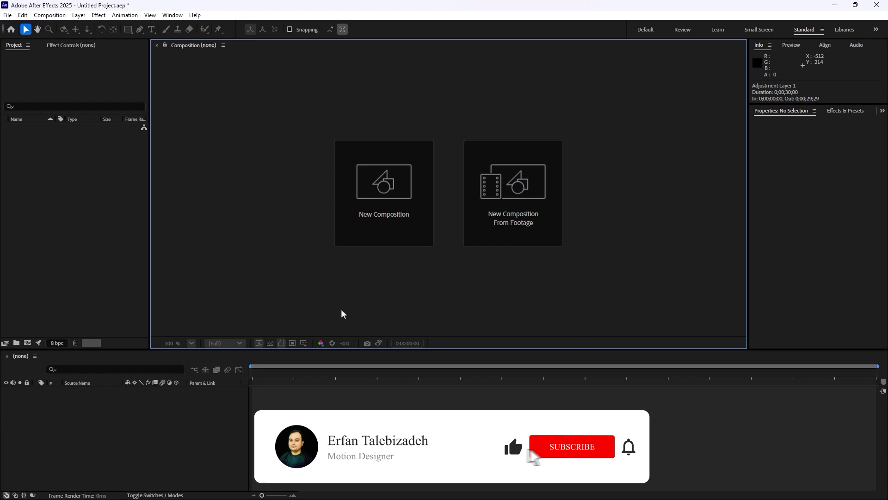
- Create the 1920×1080, 30 fps composition Main with a comp-size solid layer BG
click(383, 192)
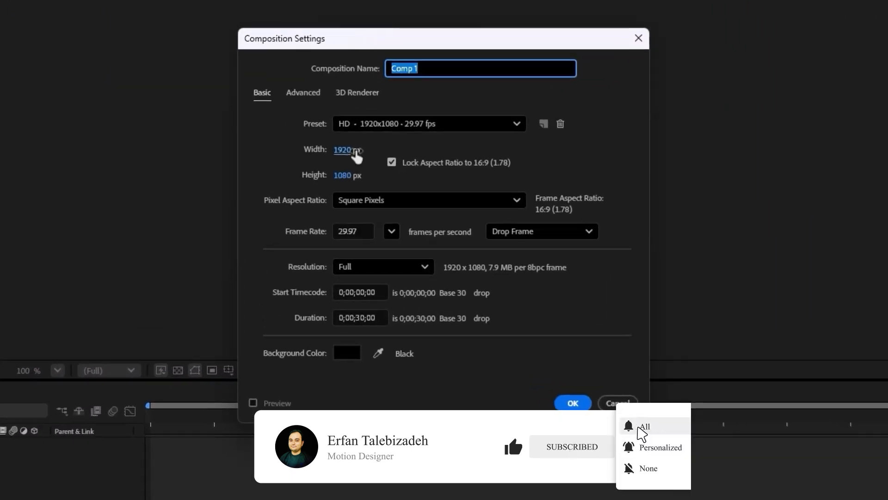
text(Main)
click(353, 231)
text(30)
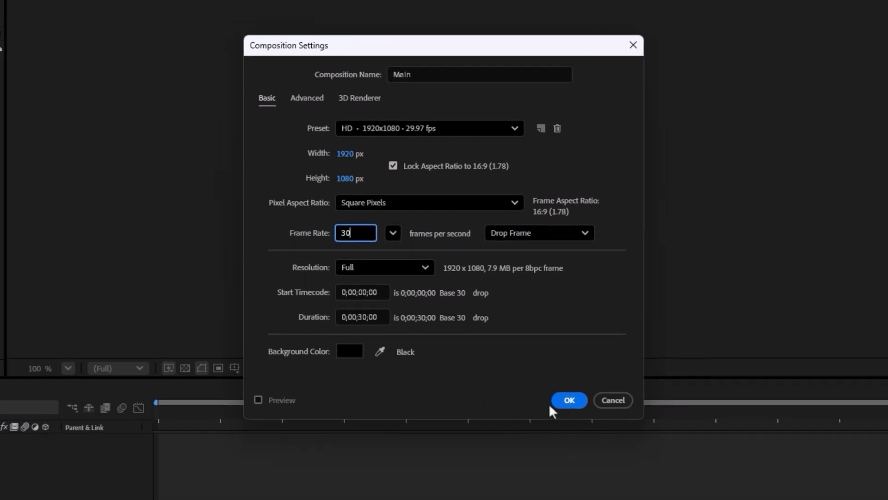
click(569, 400)
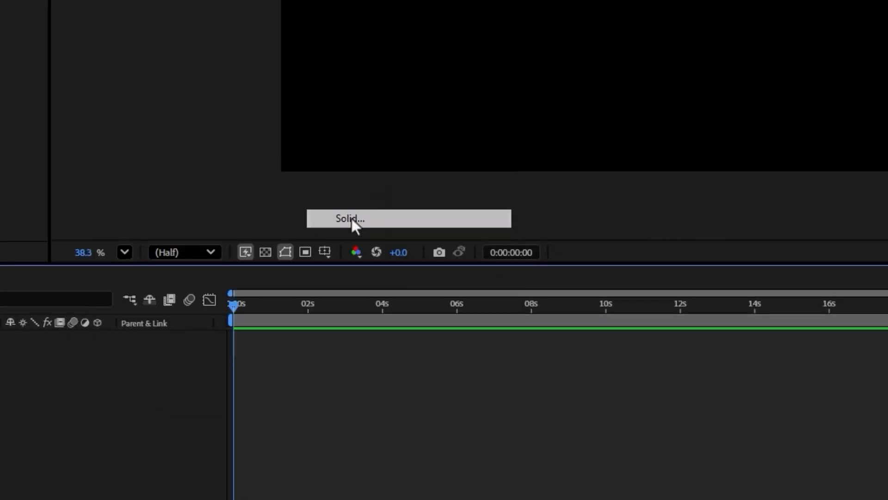
click(350, 218)
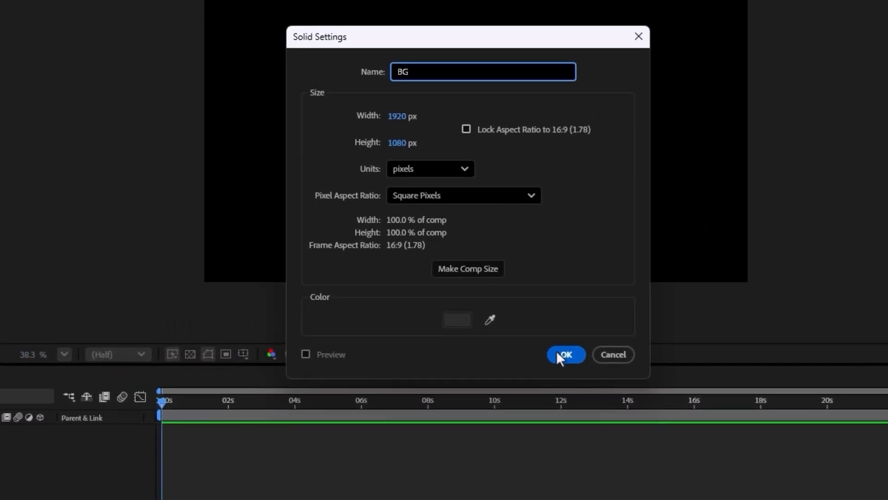
click(564, 354)
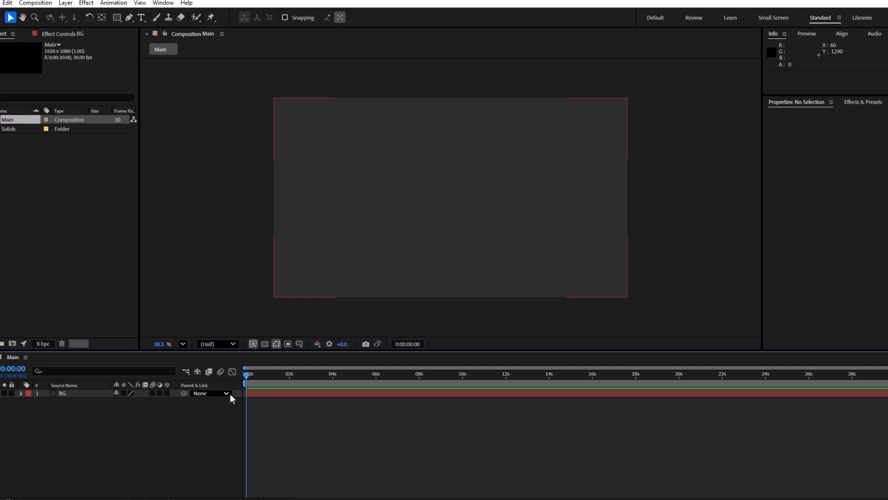
- Apply the 4-Color Gradient effect to BG from the Effects & Presets search
click(862, 101)
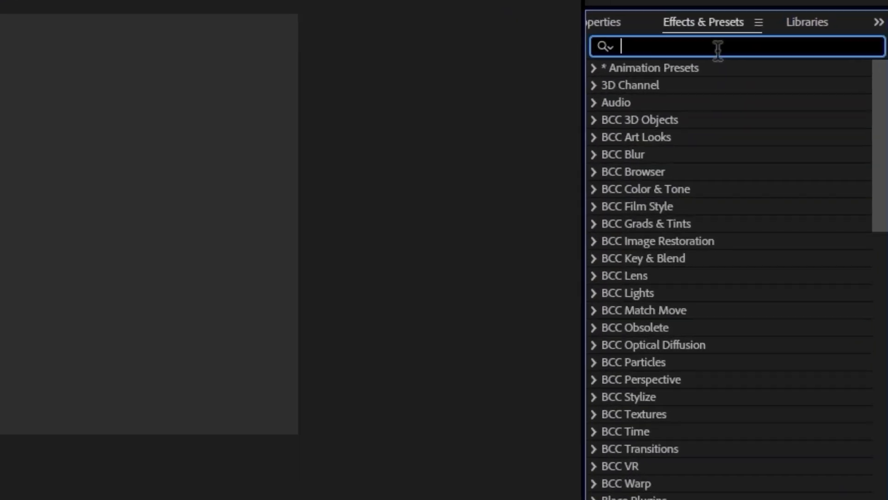
text(4)
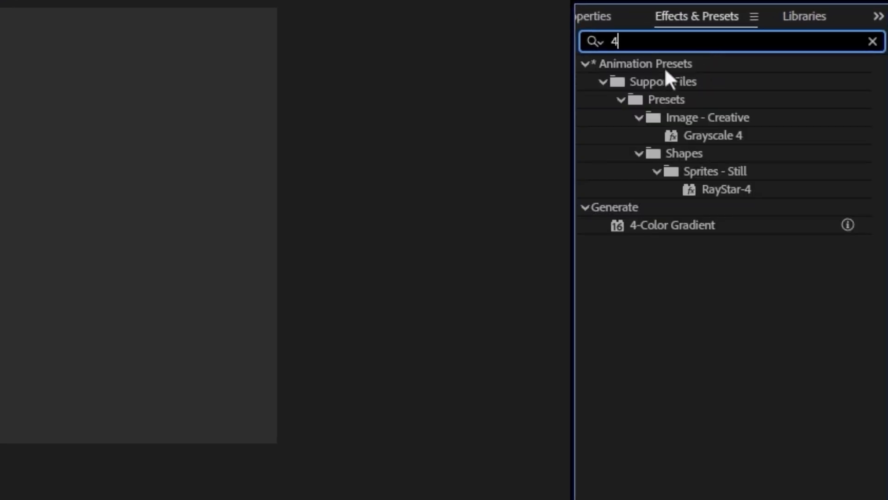
mouse_move(665, 237)
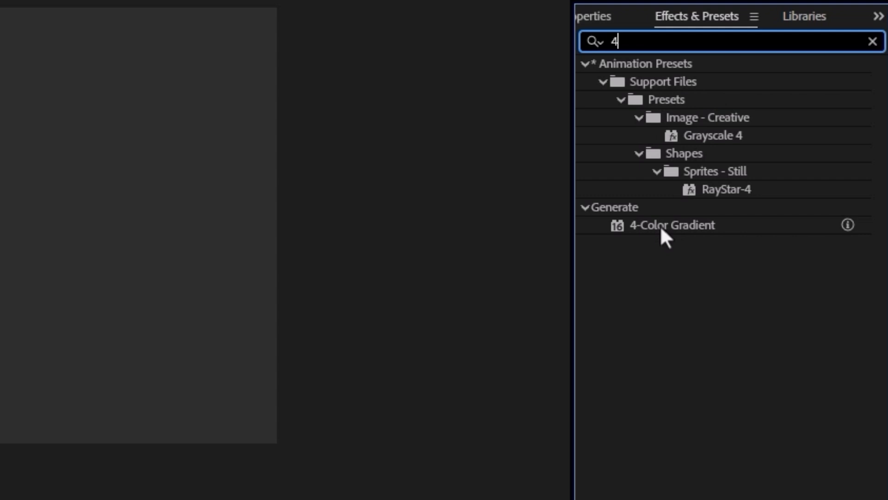
double_click(672, 225)
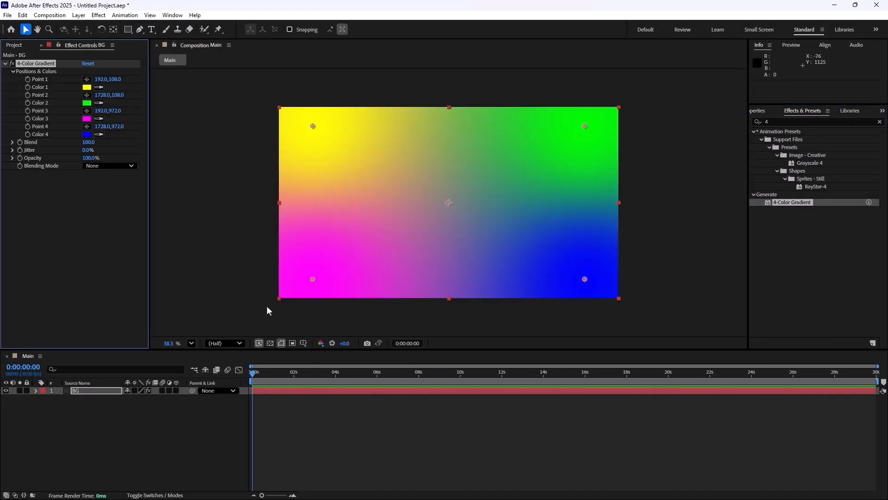
mouse_move(369, 236)
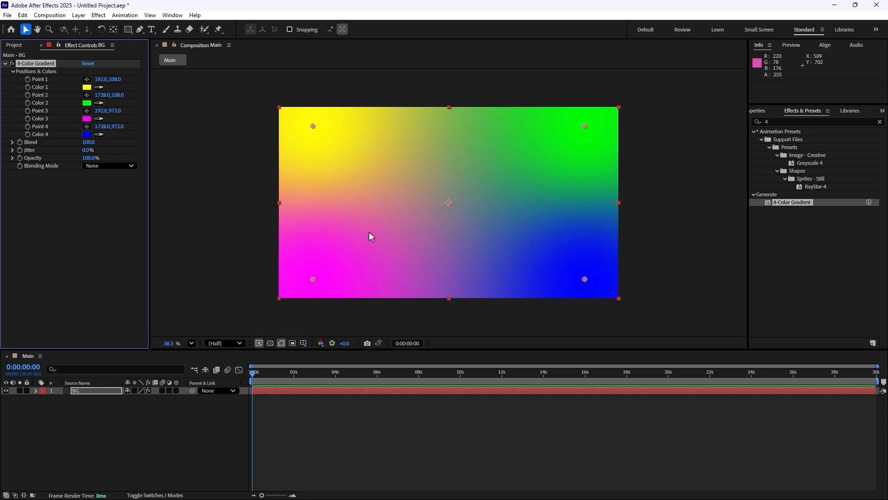
mouse_move(390, 226)
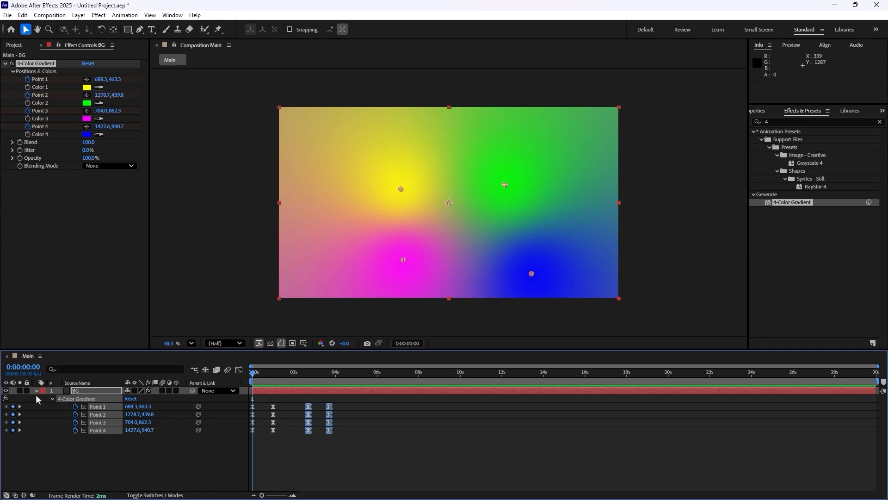
- Add an adjustment layer above BG with Turbulent Displace set to Twist displacement
click(54, 398)
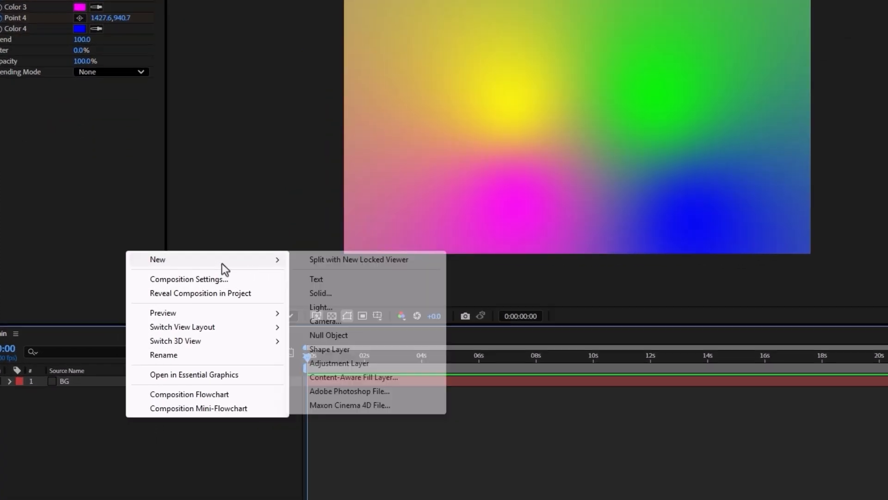
click(338, 363)
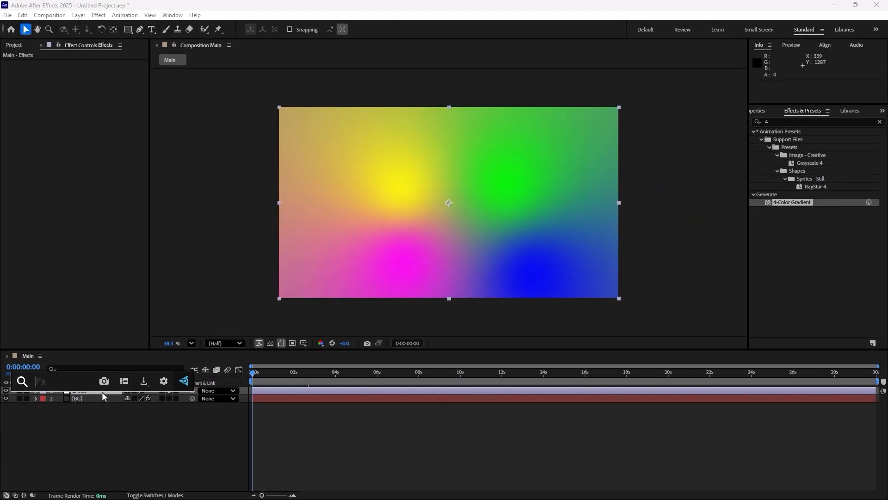
click(88, 391)
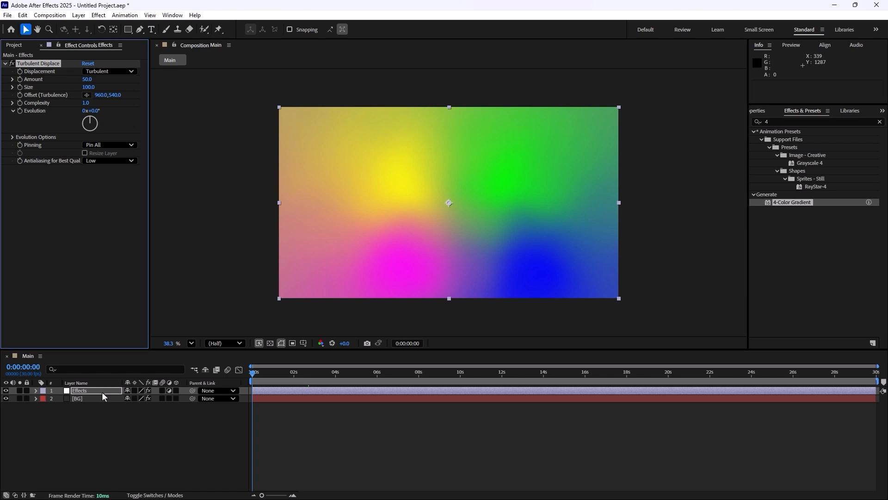
click(130, 71)
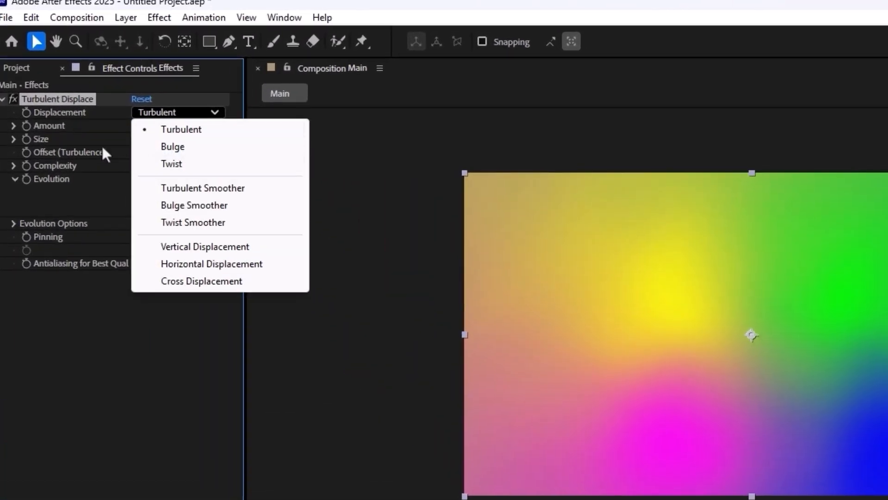
mouse_move(212, 206)
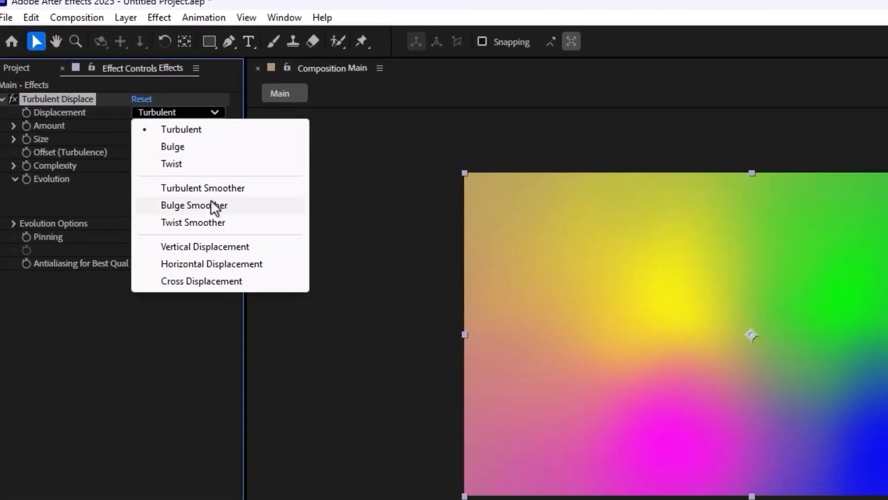
click(170, 164)
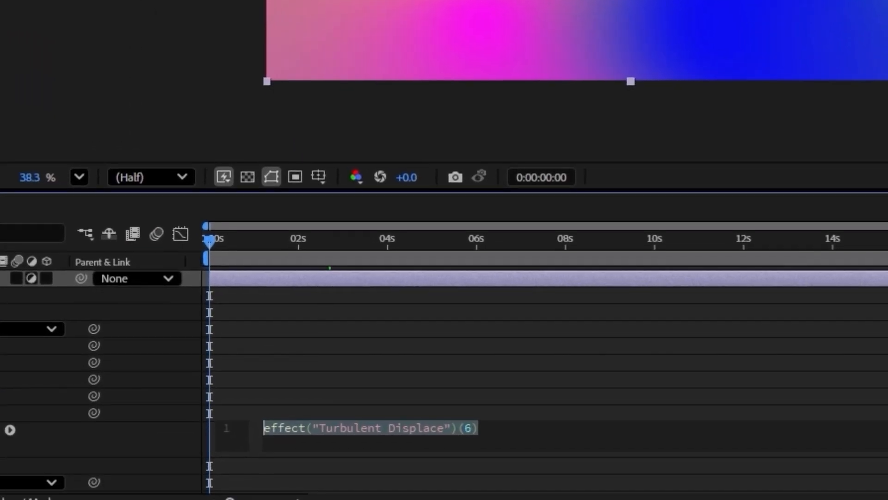
- Drive the Turbulent Displace Evolution with the expression time*150
text(time*)
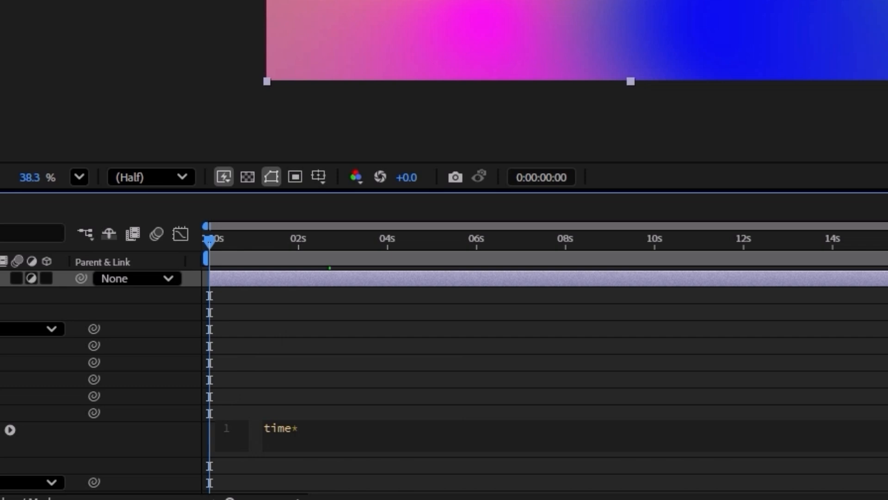
text(150)
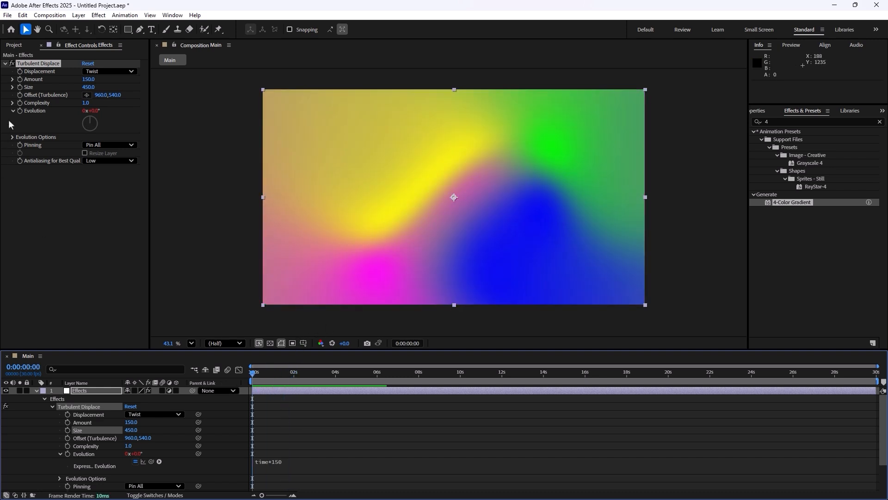
click(6, 63)
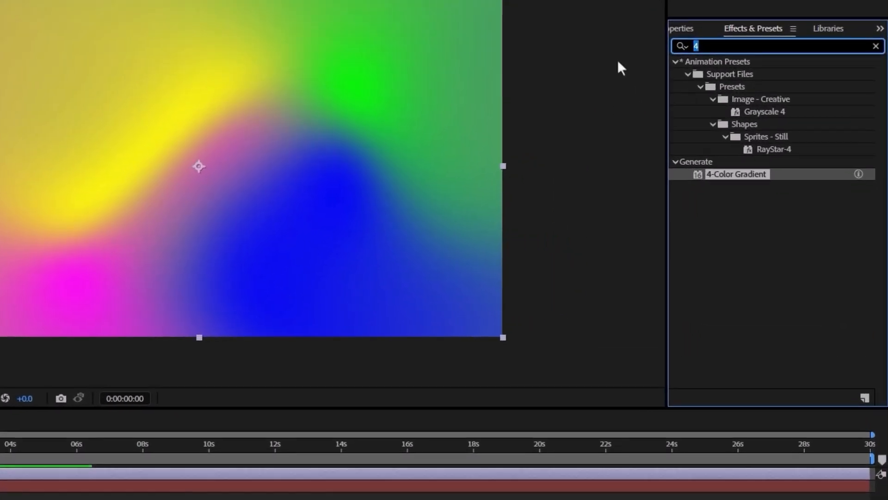
- Apply Motion Tile to the effects layer with Mirror Edges turned on
text(motion t)
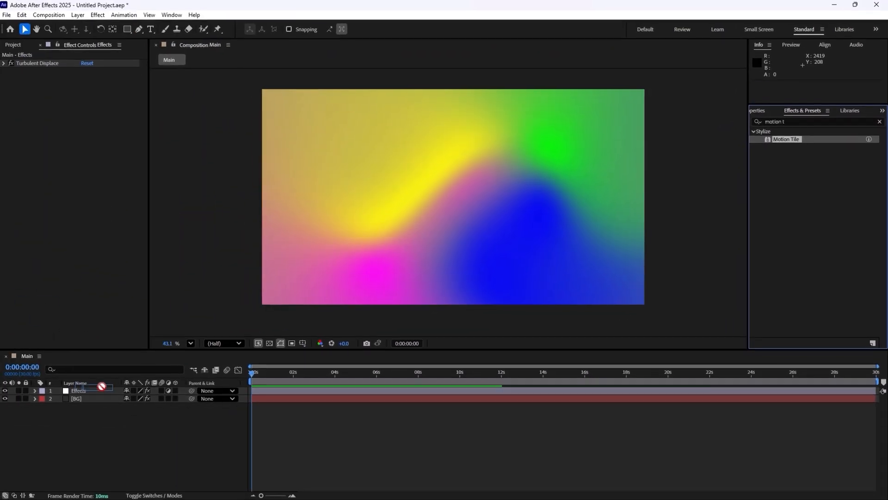
double_click(786, 139)
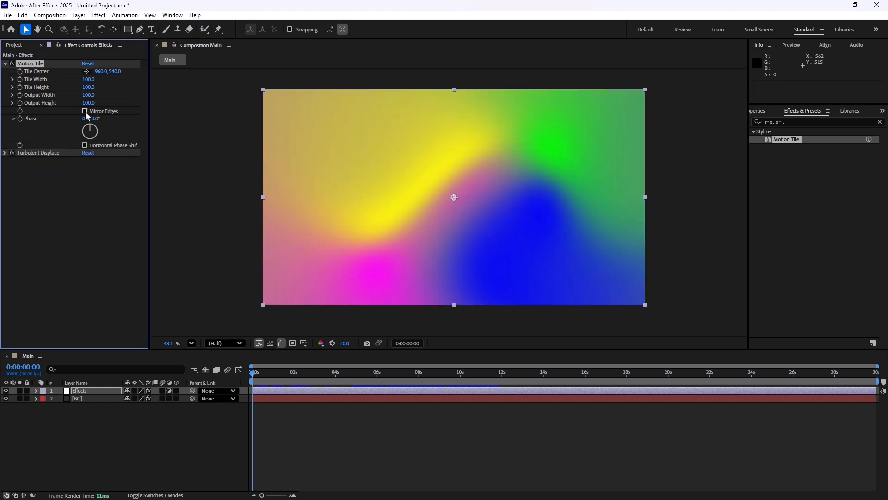
click(84, 110)
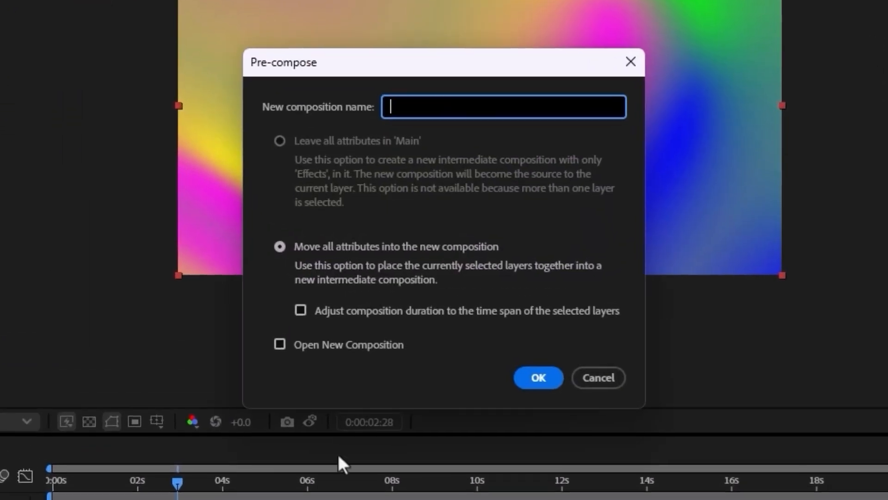
- Nest the selected layers as a composition named Gradient Background
text(G)
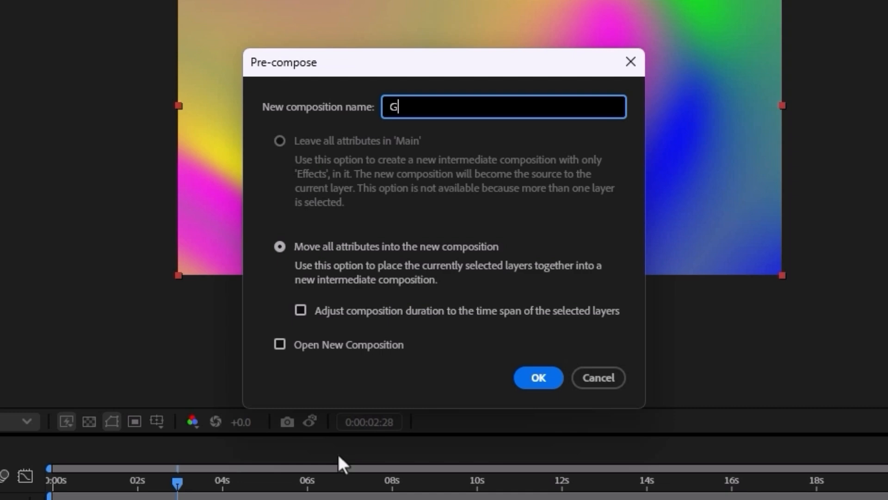
text(radient Bac)
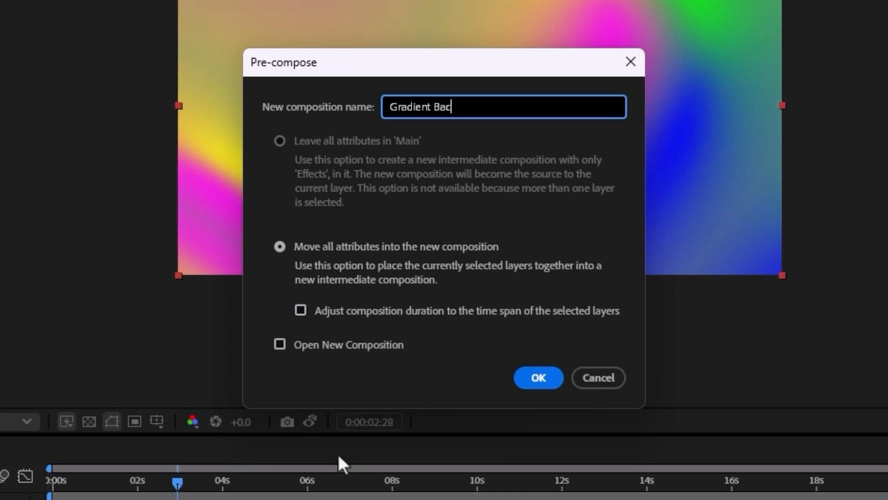
click(536, 377)
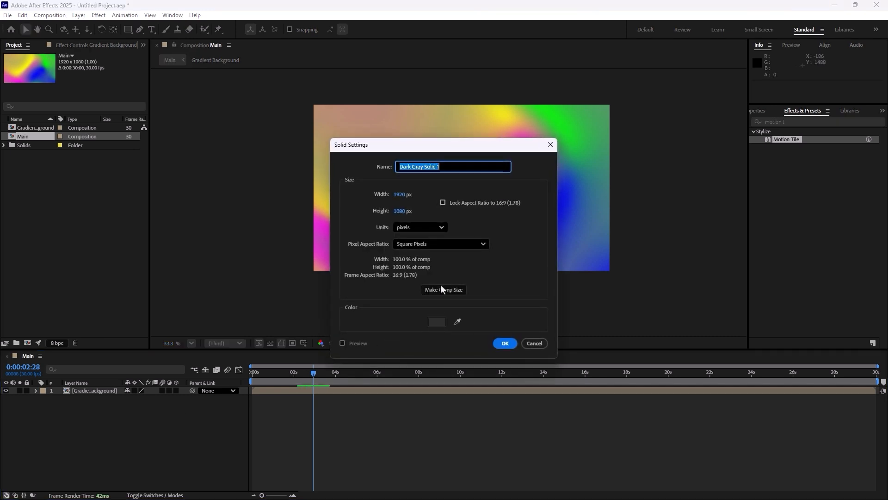
- Add a new solid named Background with a near-black colour
text(Backgro)
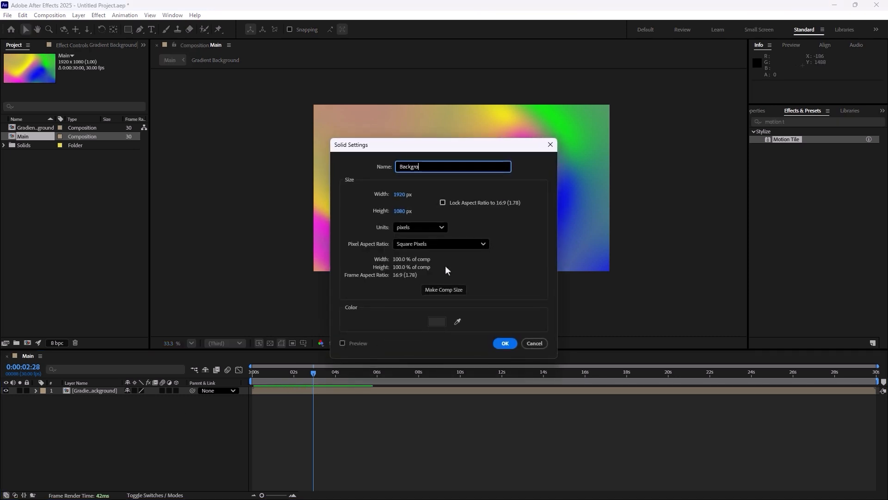
click(436, 321)
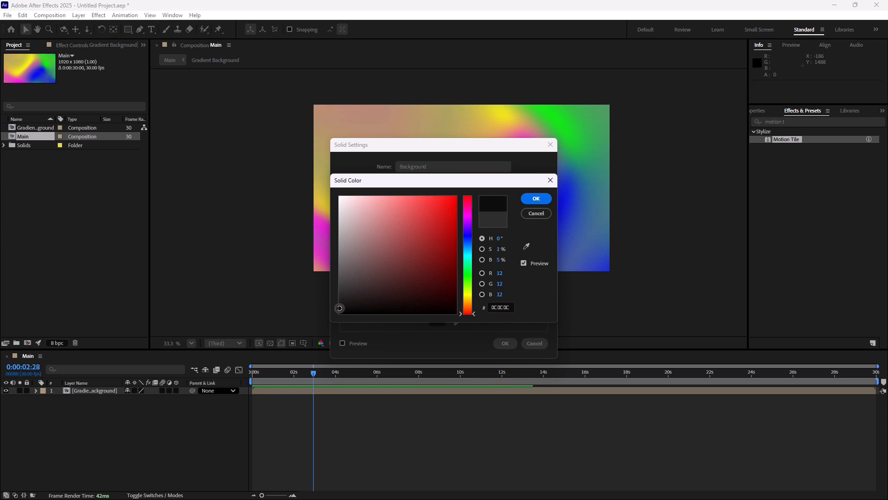
click(535, 198)
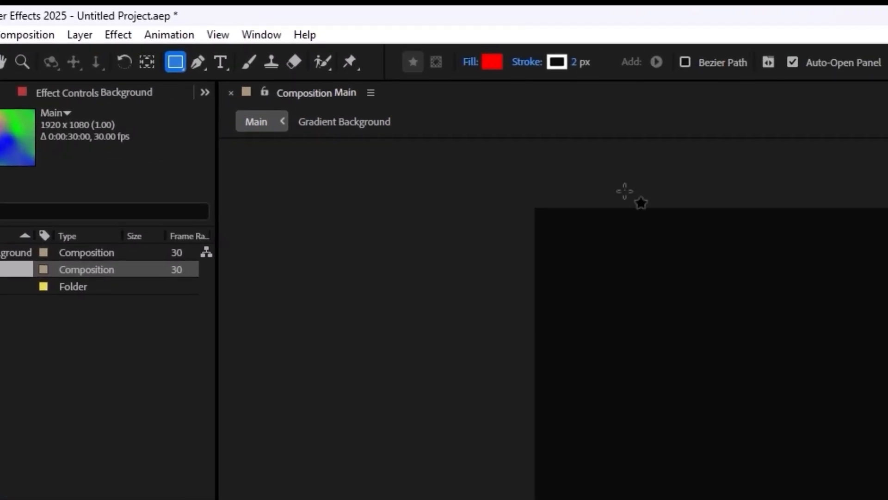
- Draw a rounded rectangle filled dark grey 202020 and name its layer Gradient_base
click(555, 62)
text(202020)
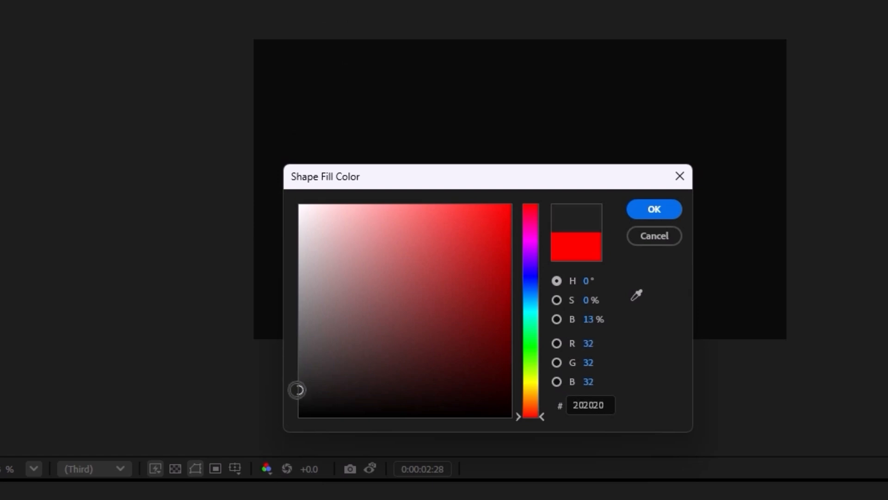
click(653, 209)
text(Gradient)
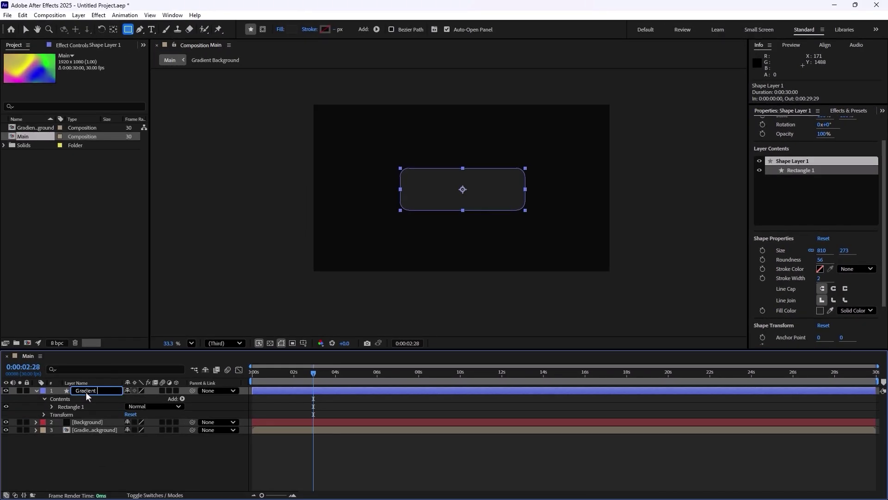
text(_b)
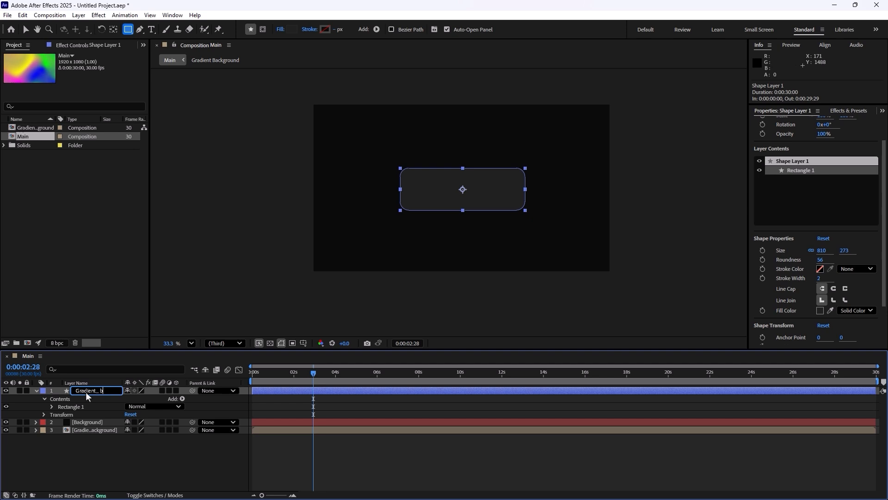
key(Return)
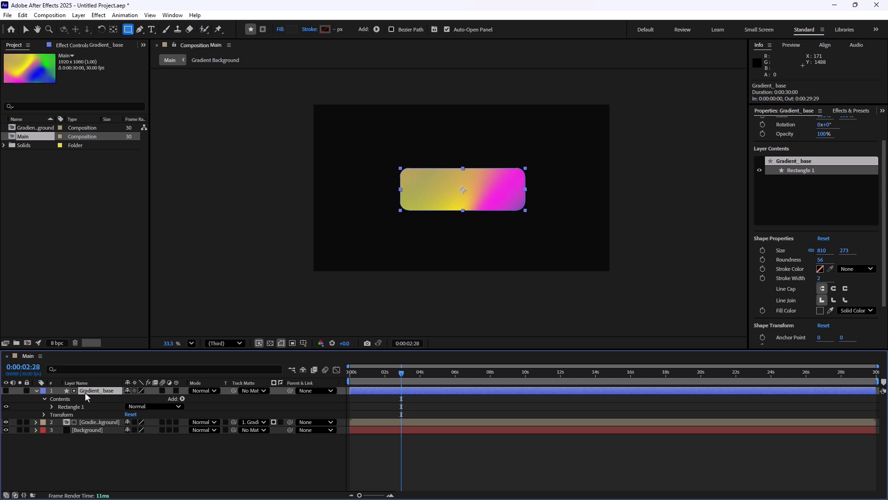
- Duplicate Gradient_base as a hidden layer named Base, then reselect Gradient_base
key(ctrl+d)
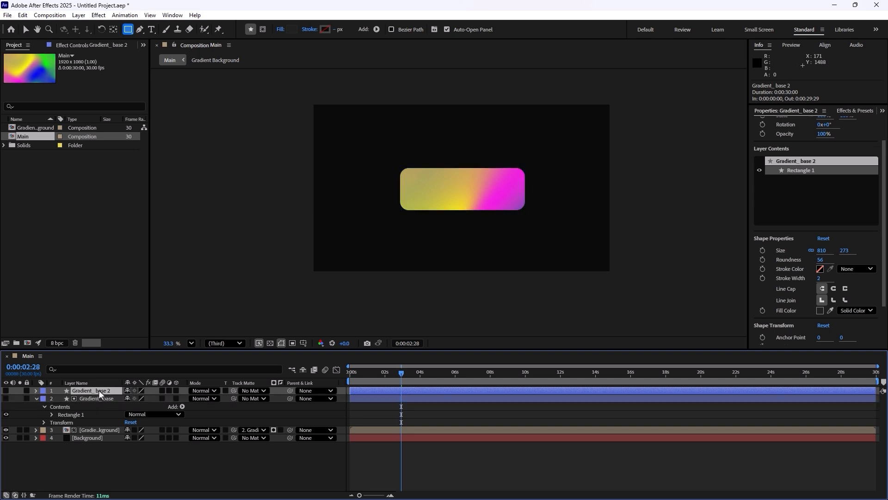
text(Base)
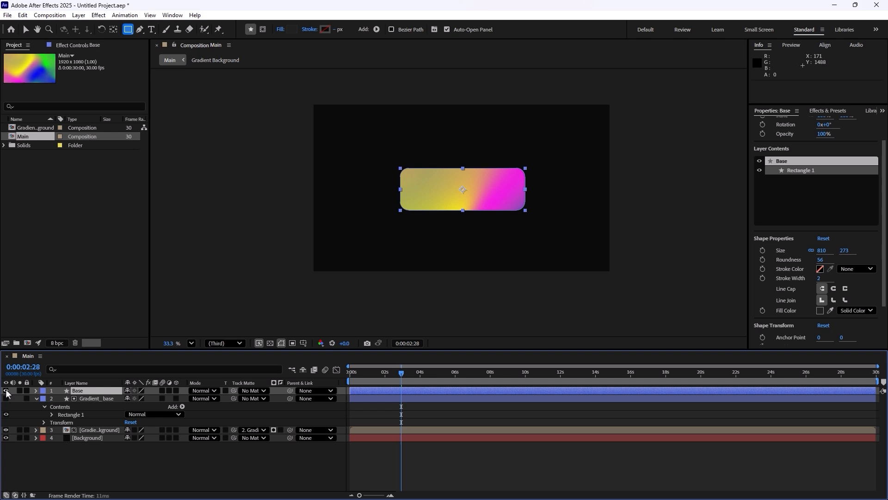
click(96, 398)
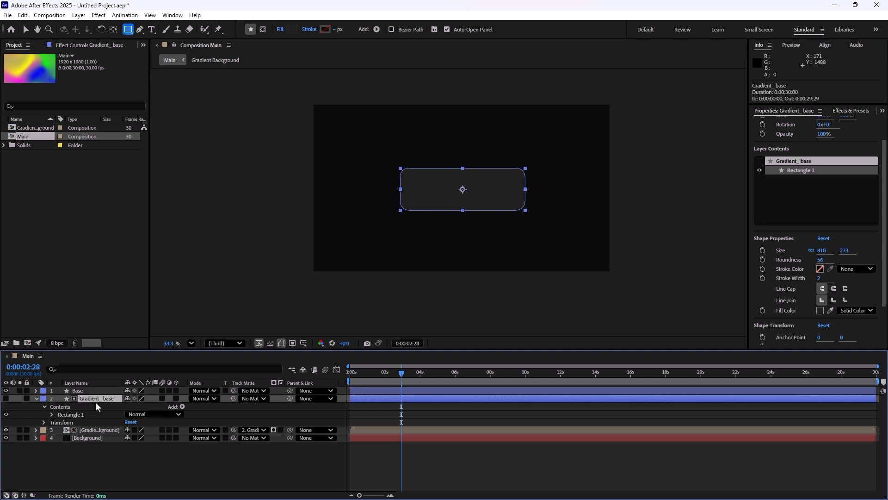
click(35, 397)
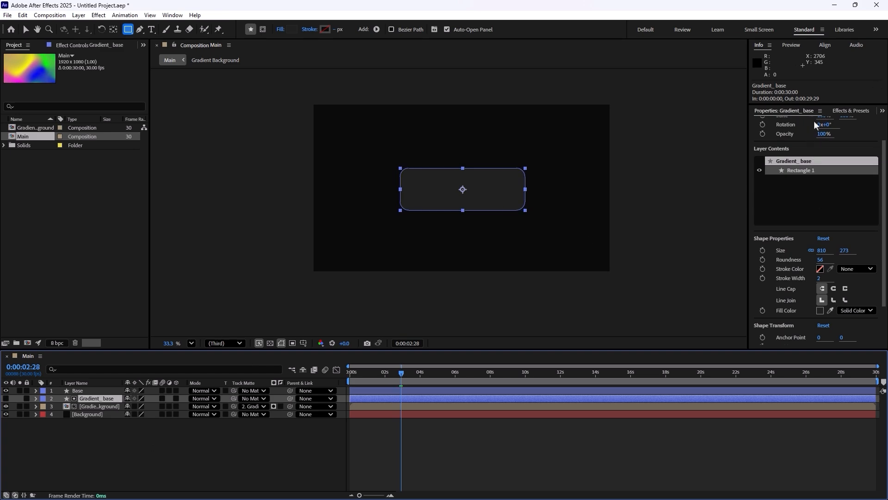
- Apply Glow to Gradient_base with a very large Glow Radius halo
text(g)
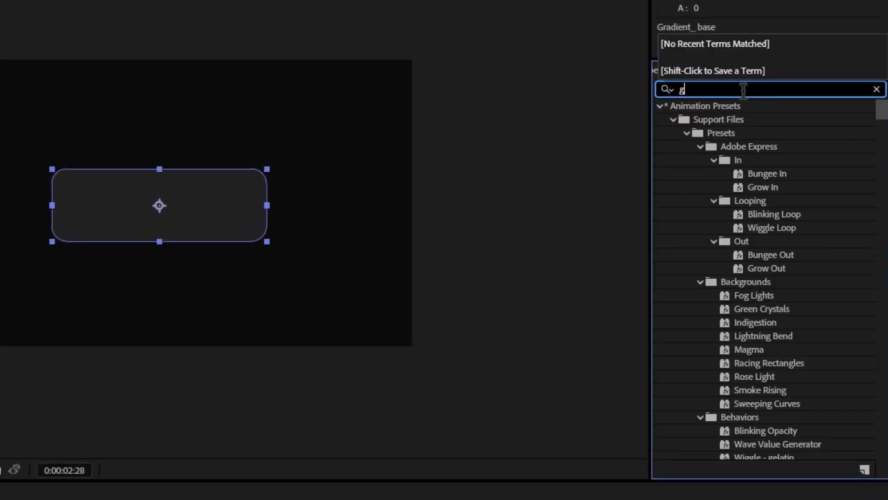
text(low)
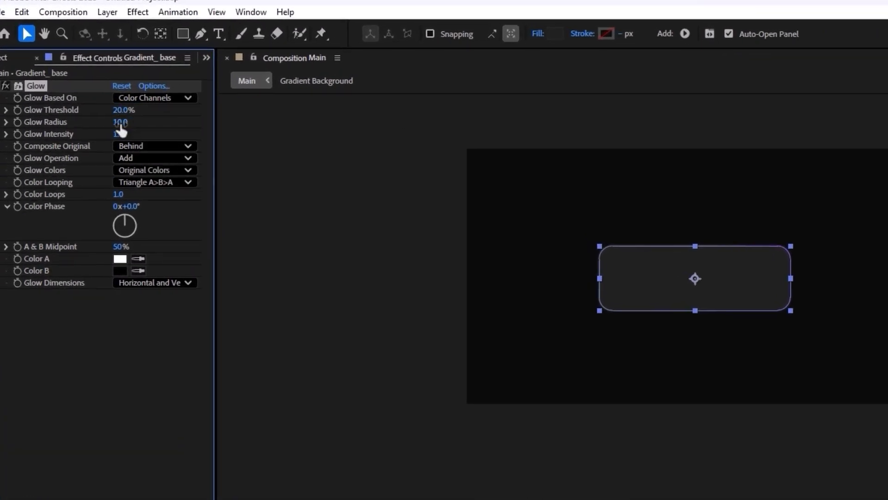
drag(120, 122, 120, 122)
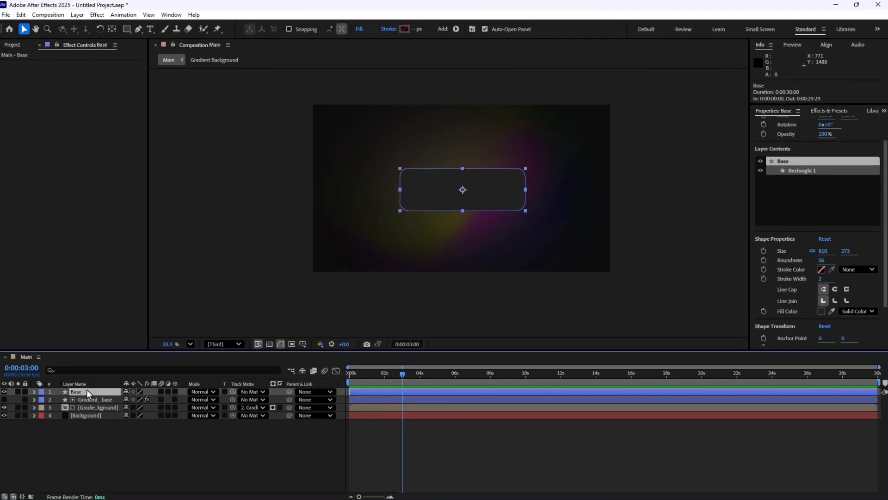
- Duplicate Base as a fill-less Stroke rectangle and duplicate Gradient Background beneath it
key(ctrl+d)
text(Stroke)
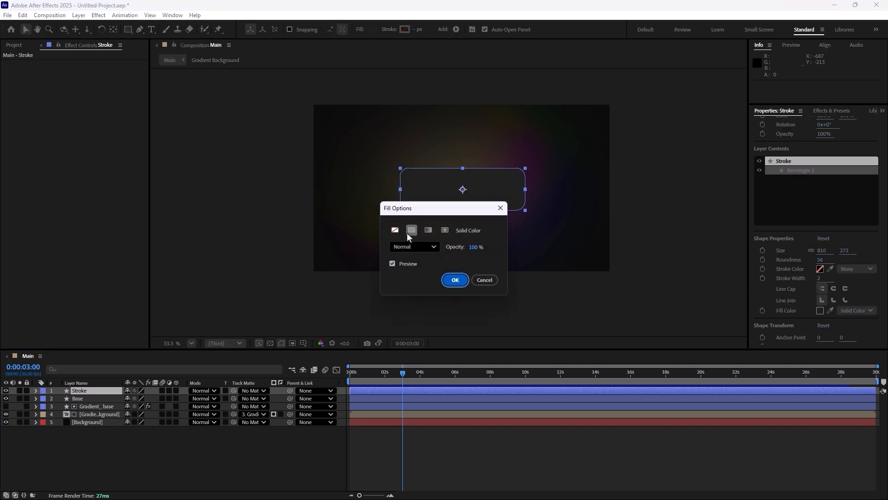
click(454, 279)
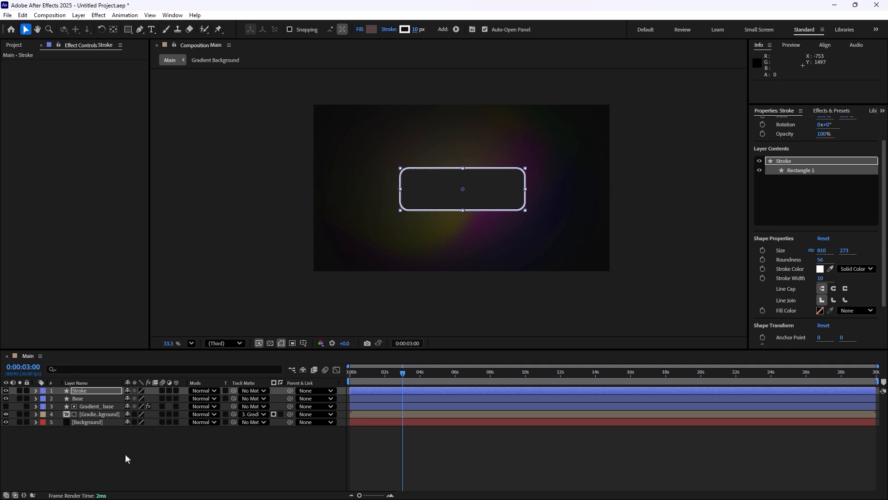
click(99, 414)
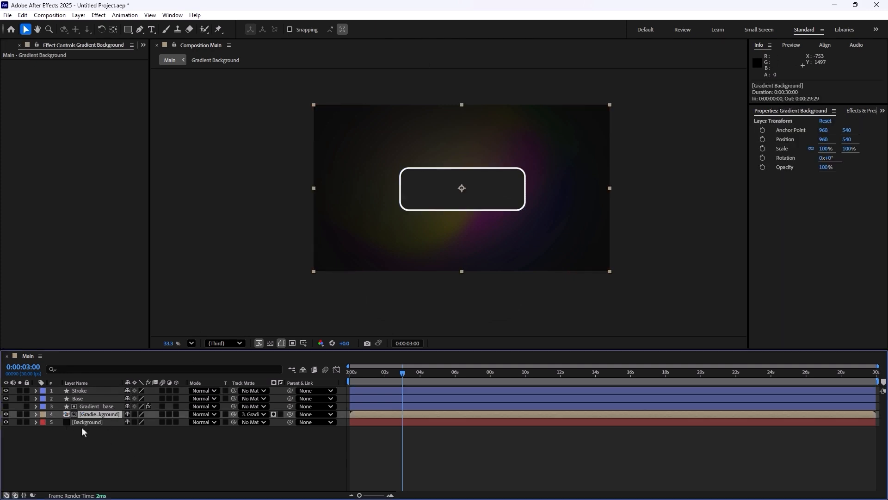
key(ctrl+d)
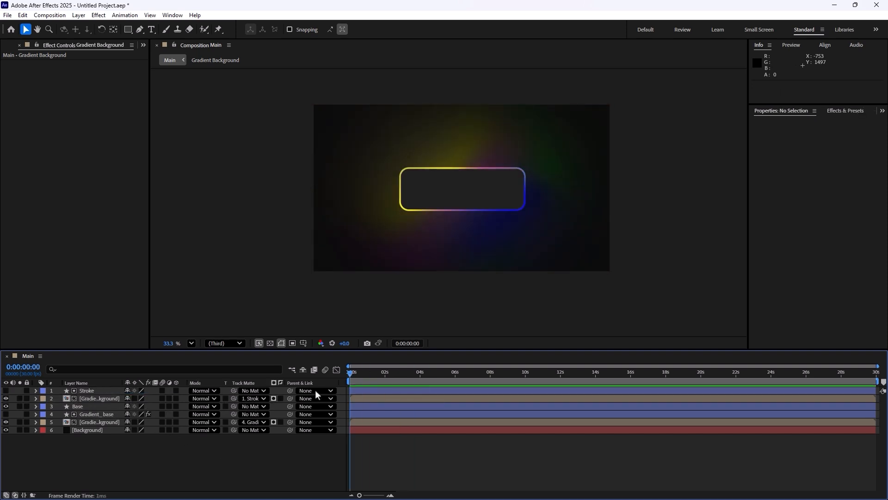
- Preview the composition to check the colour-shifting gradient outline, stopping near 3 seconds
key(space)
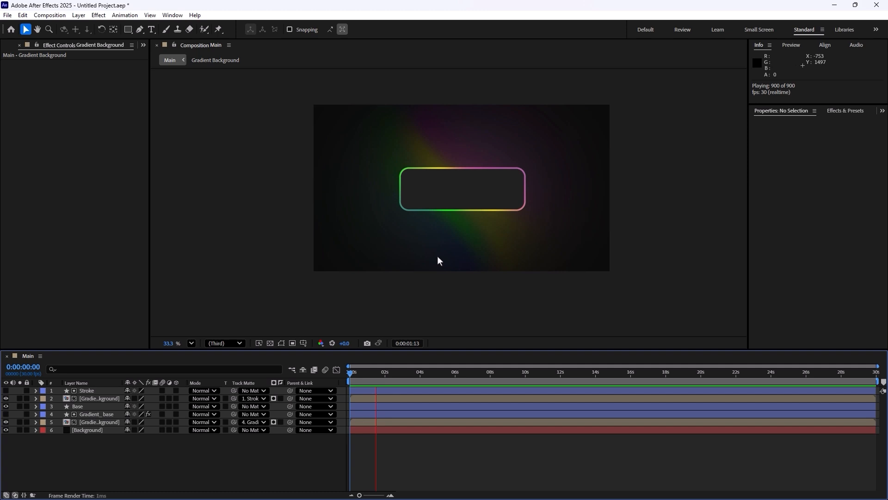
click(409, 372)
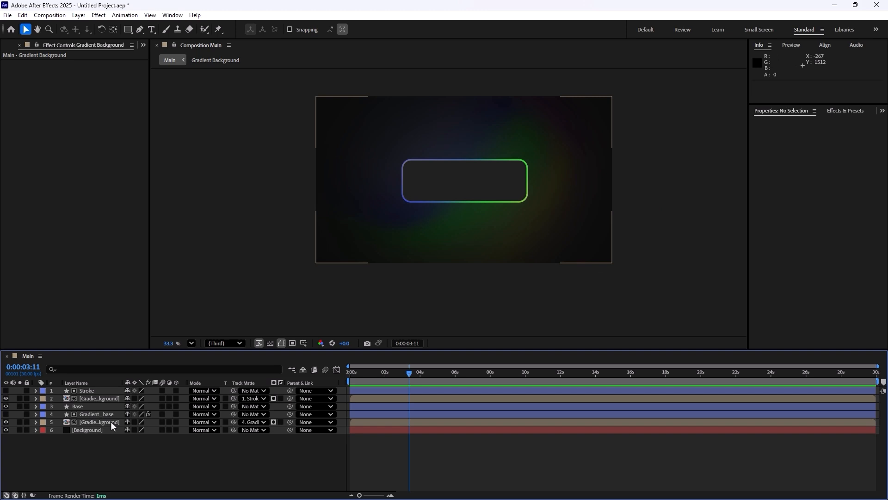
- In the Gradient Background precomp, set BG's 4-Color Gradient Color 1 to purple and Color 2 to pink
double_click(215, 60)
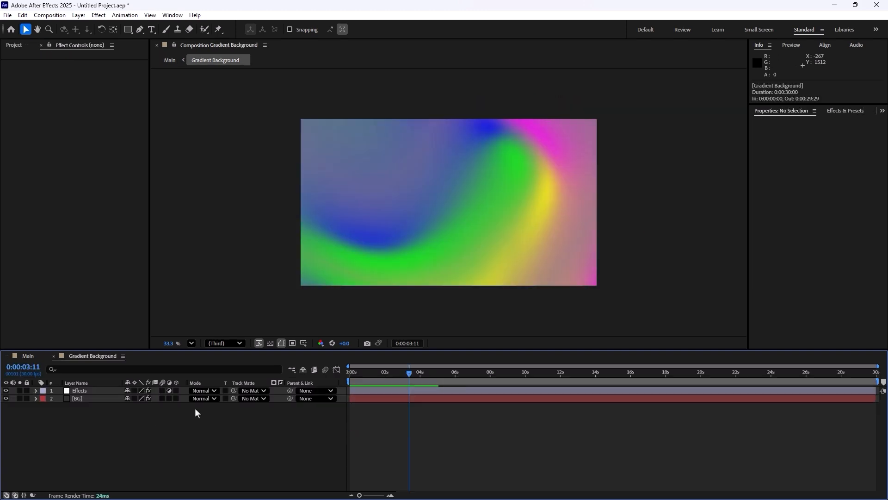
click(77, 398)
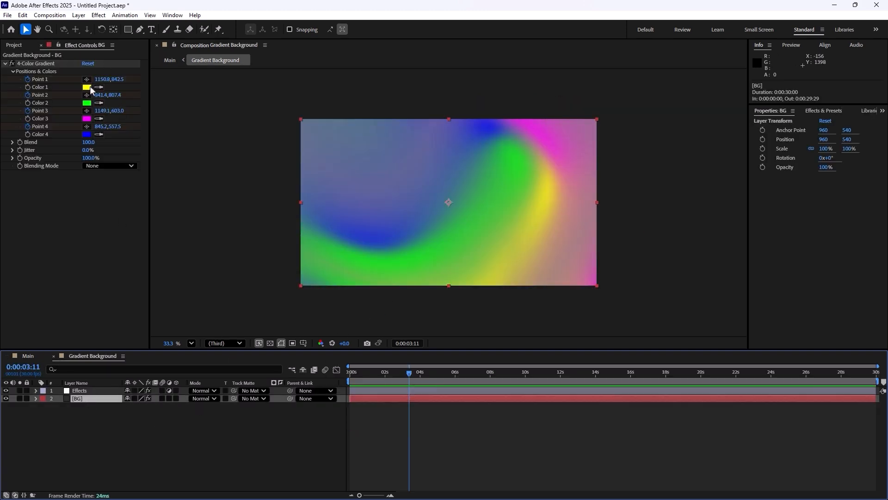
click(87, 87)
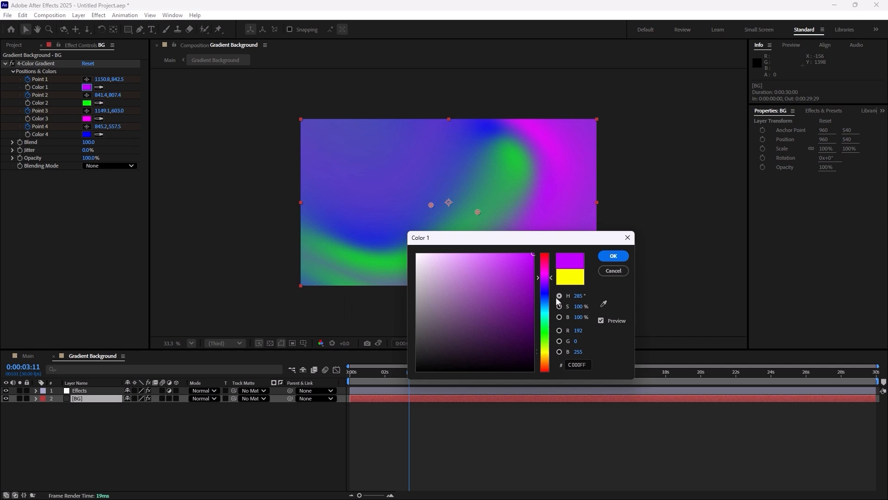
click(613, 255)
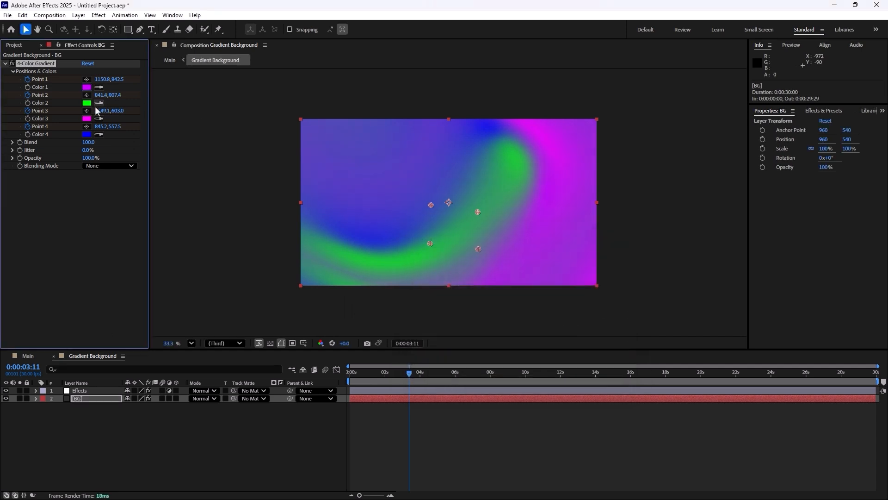
click(87, 102)
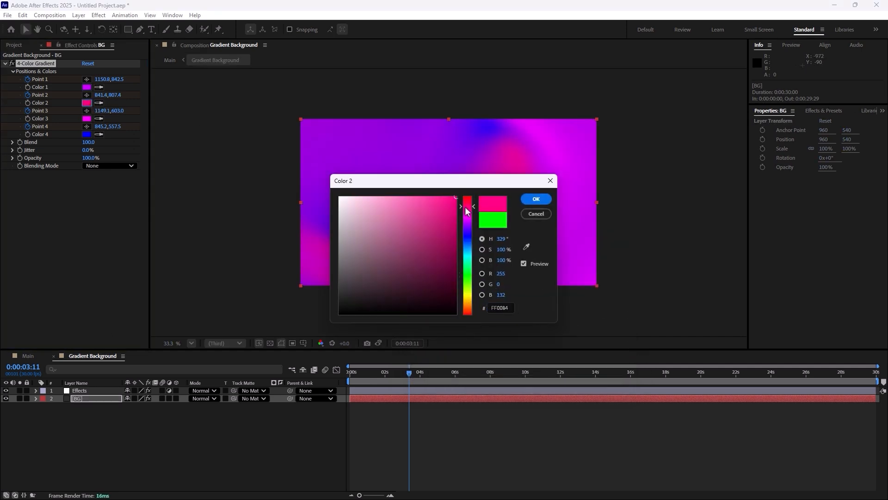
click(535, 199)
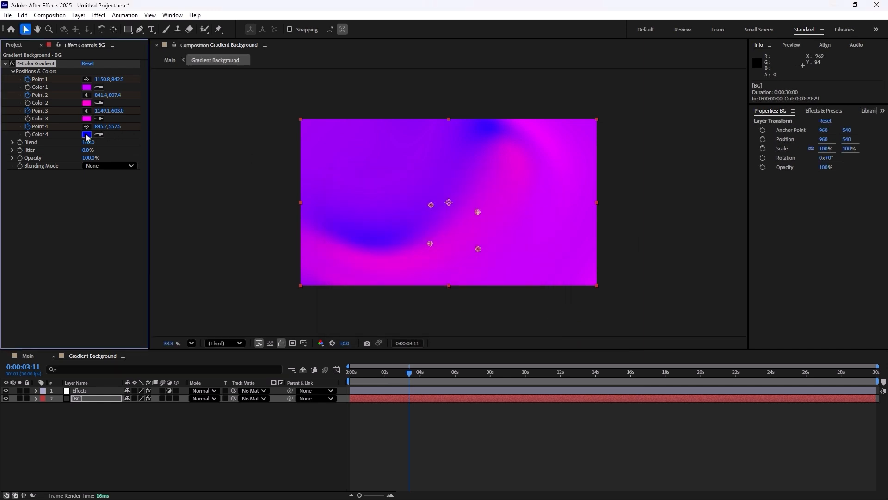
- Set Color 4 to light blue, refine Color 2 to magenta, and return to the Main comp
click(86, 135)
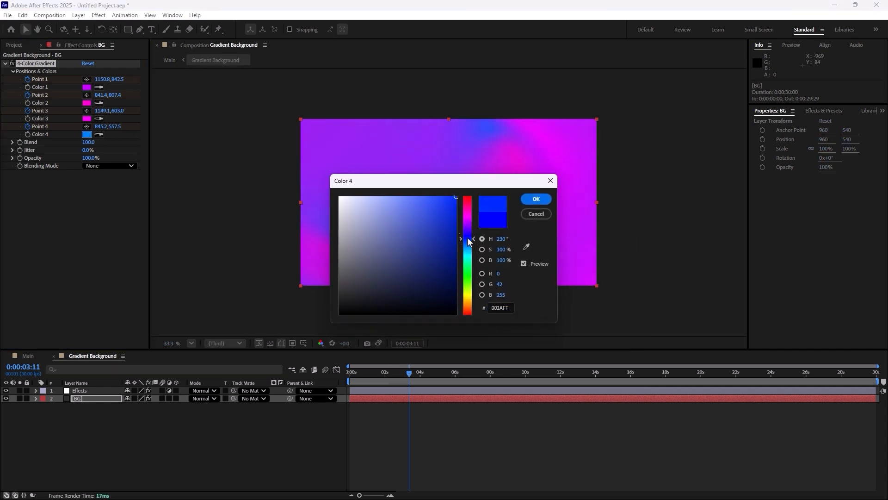
click(534, 199)
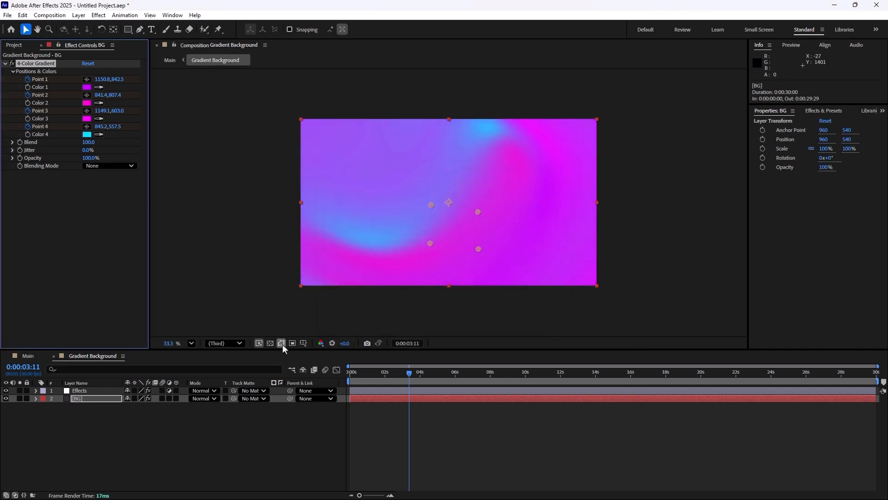
click(87, 102)
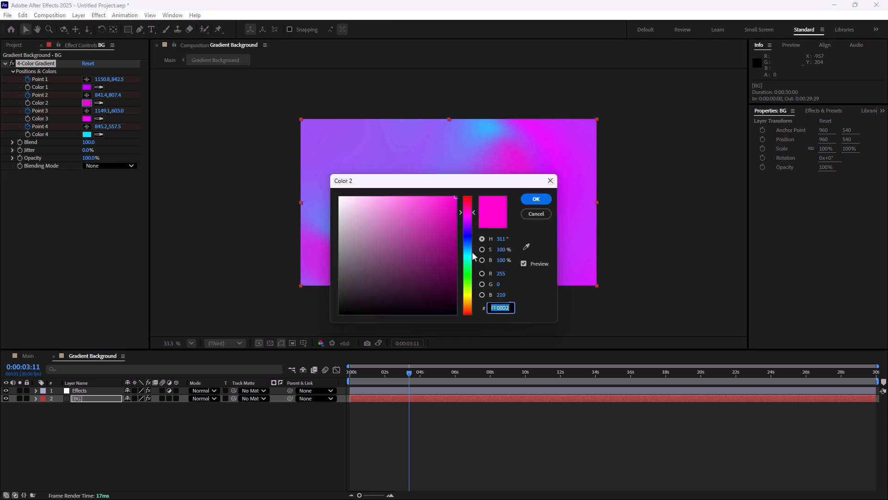
click(534, 198)
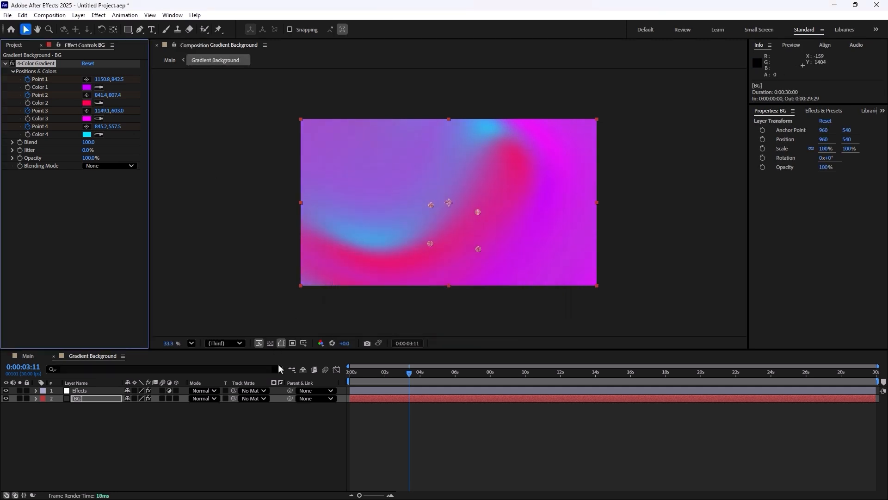
click(169, 59)
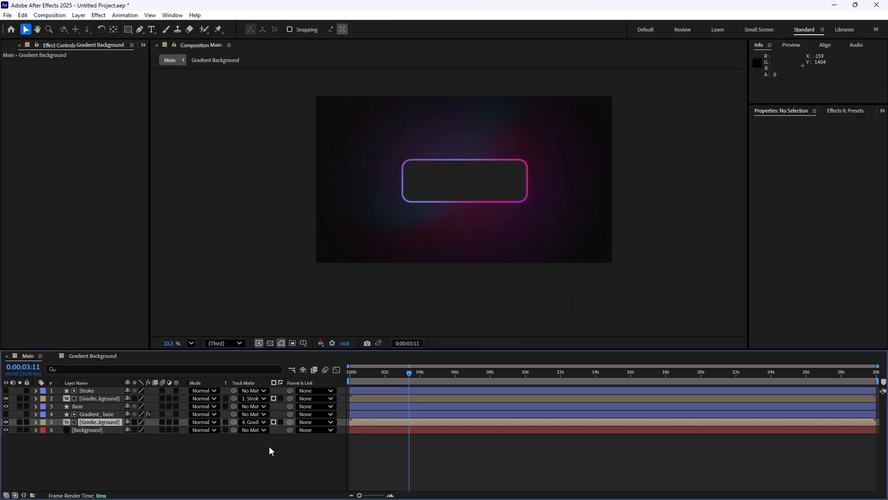
- Preview the new colours, then add a 'BUTTON' text layer inside the rounded outline
key(space)
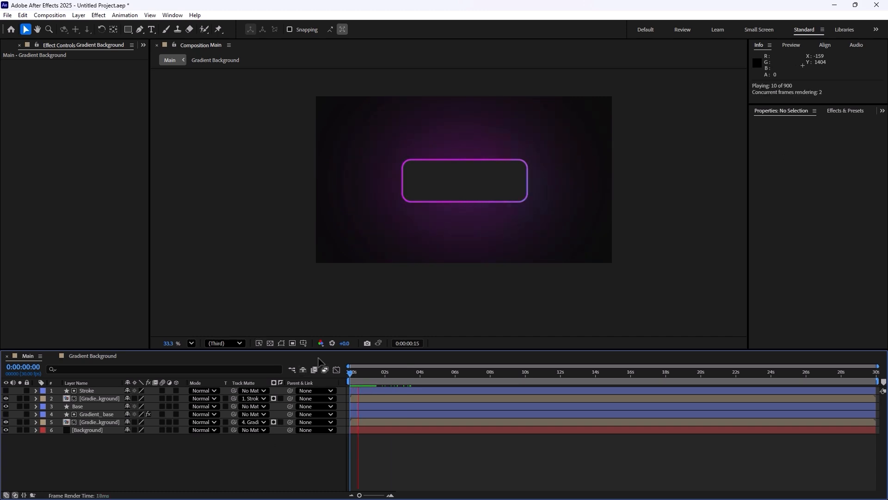
click(150, 29)
text(STRO)
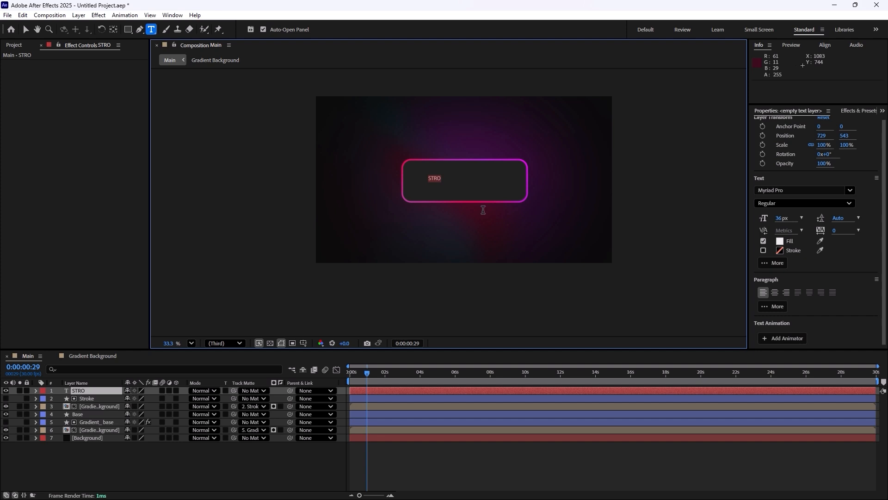
text(BUTTON)
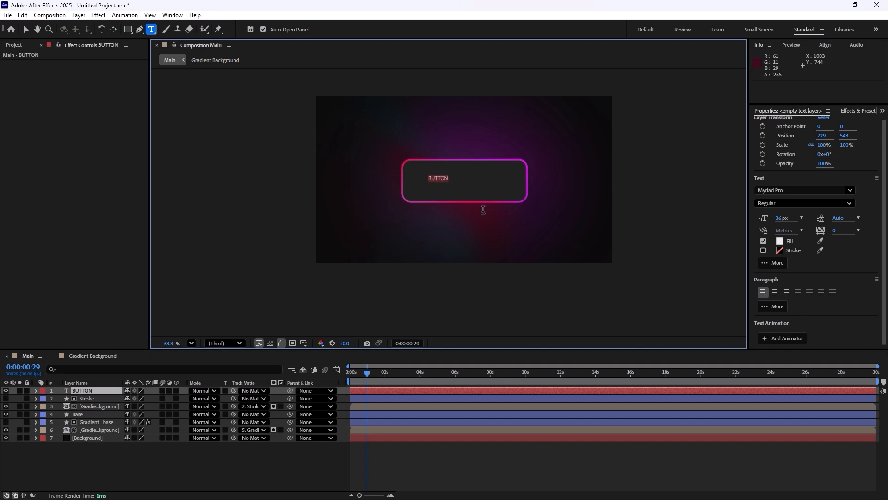
click(14, 44)
text(ope)
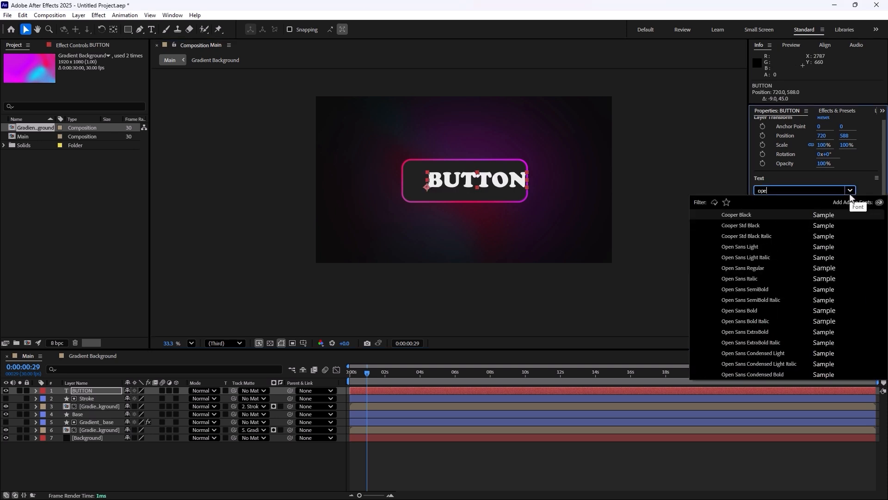
- Set the text to Open Sans SemiBold Italic at 143 px and deselect to view it centred
text(n)
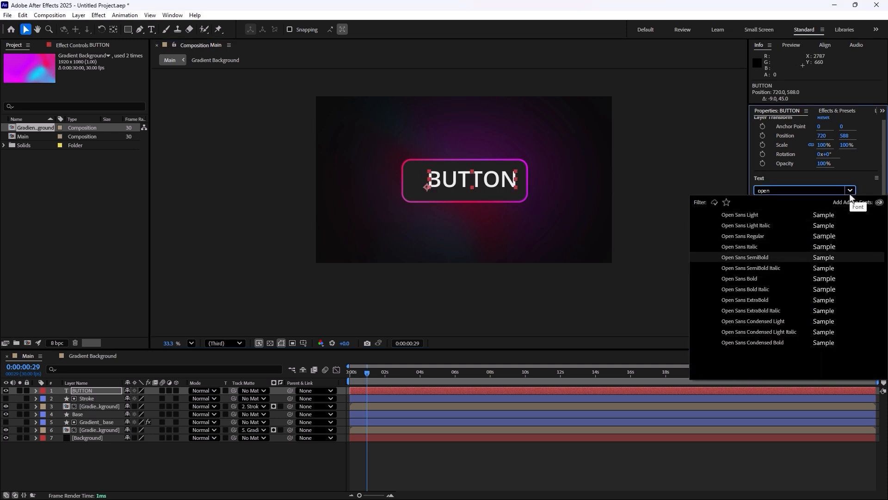
click(750, 268)
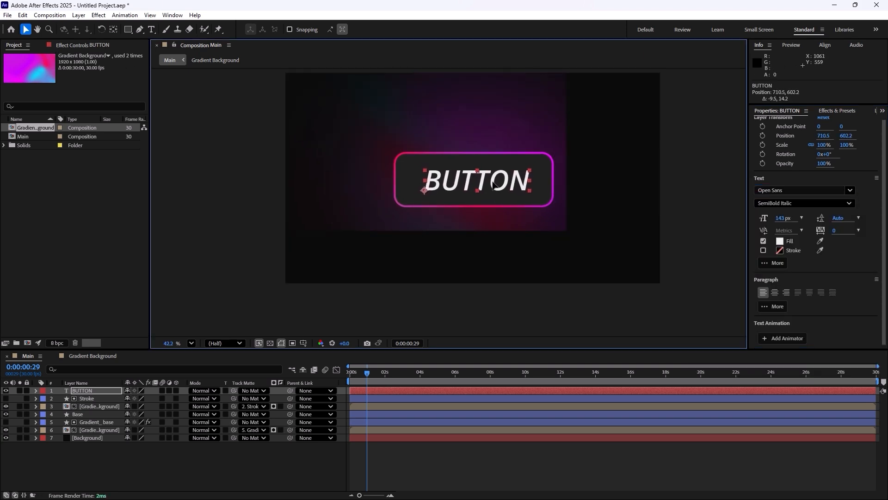
click(256, 470)
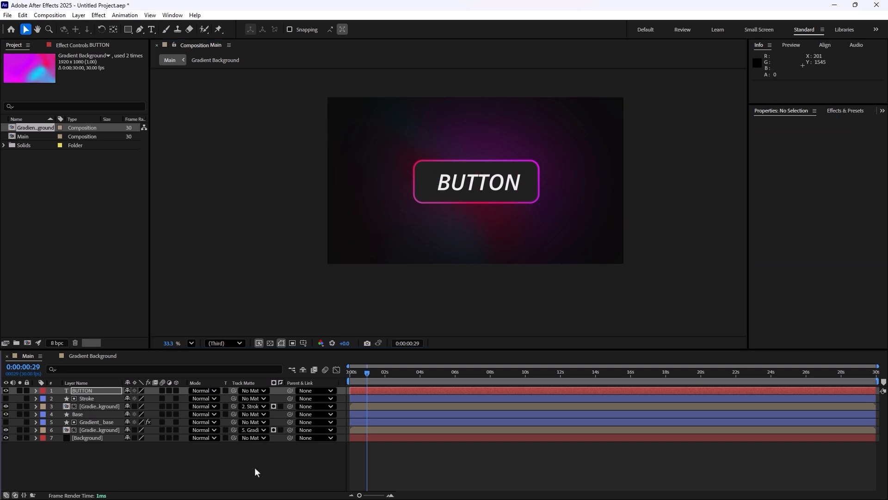
key(space)
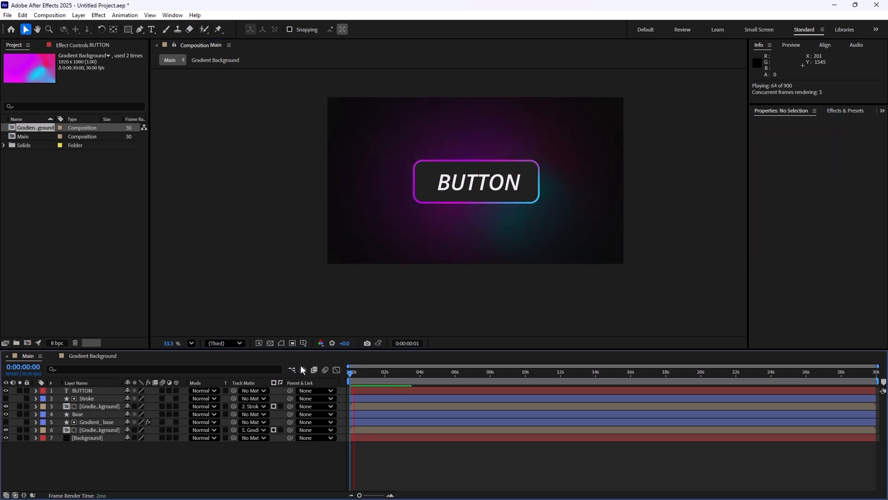
key(space)
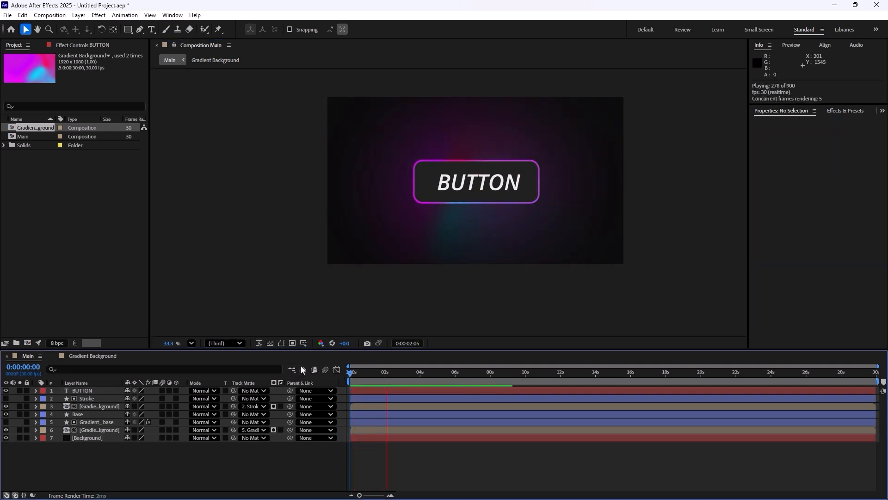